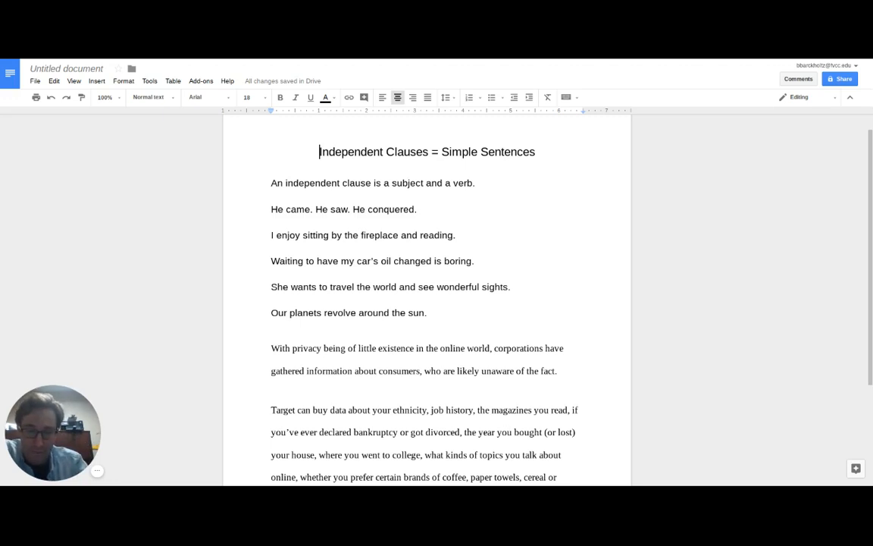
mouse_move(410, 198)
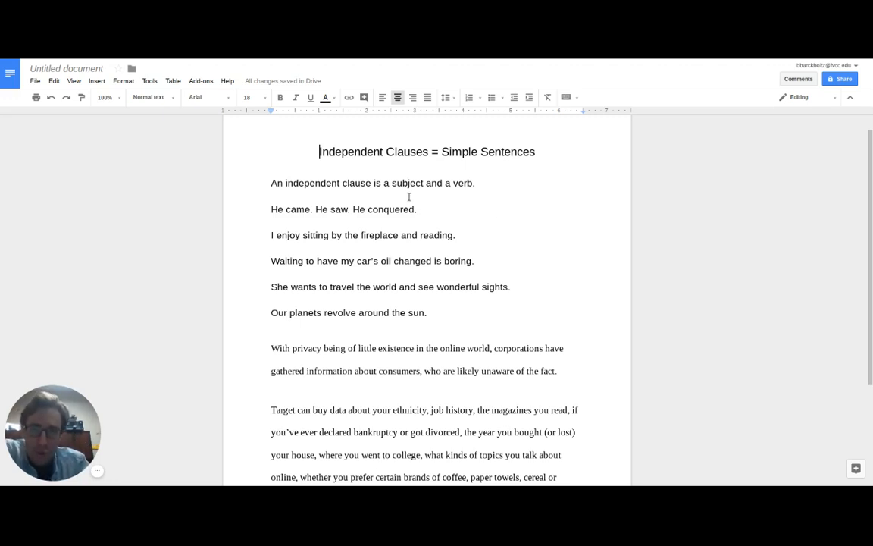
- Edit "He came. He saw. He conquered." into "He came, saw, conquered."
click(418, 210)
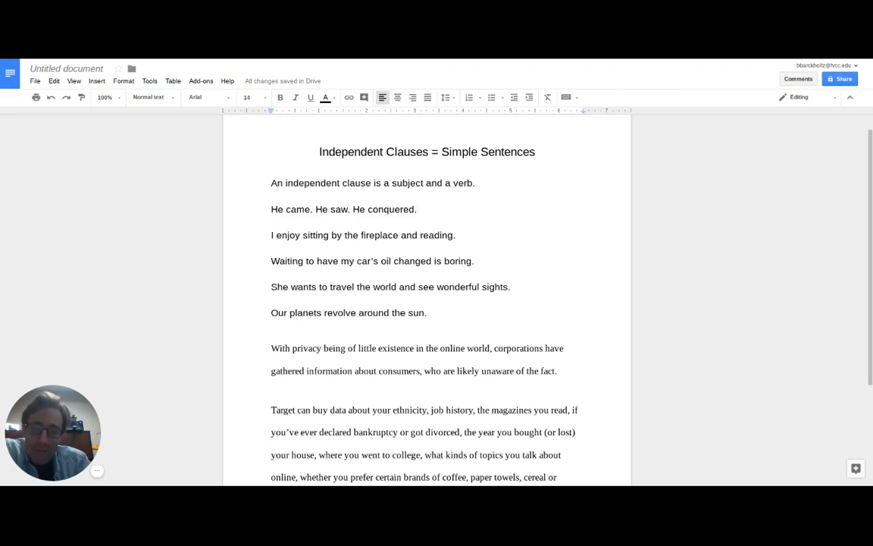
click(415, 209)
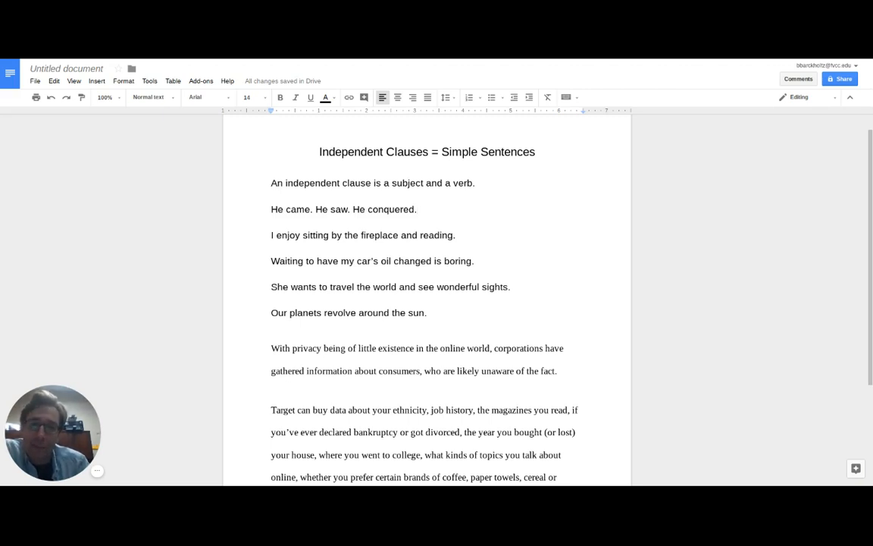
click(416, 209)
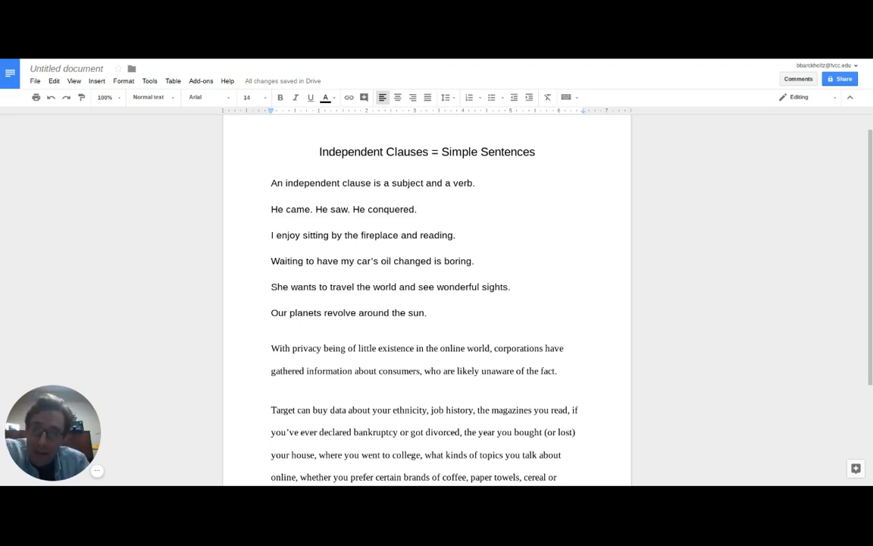
click(417, 210)
text(,)
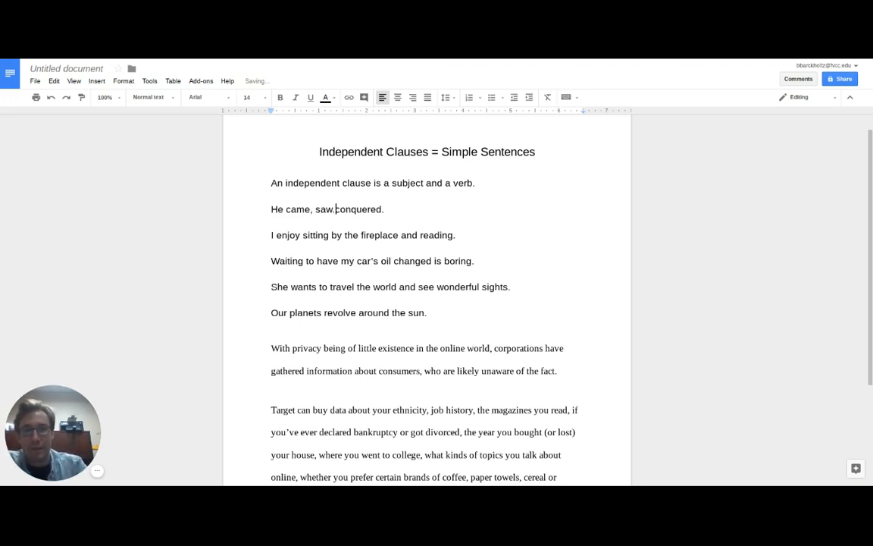
- Insert "and" before conquered and a comma after saw, giving "He came, saw, and conquered."
text(and)
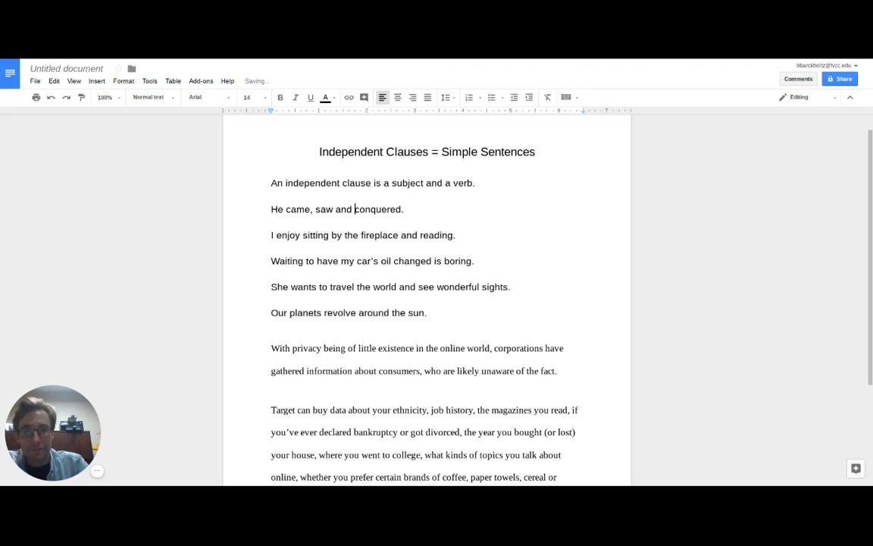
click(404, 209)
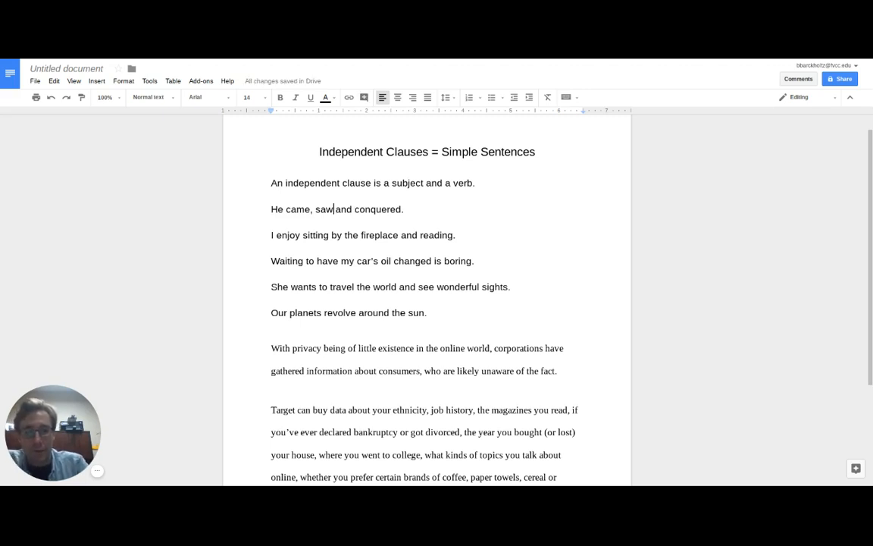
text(,)
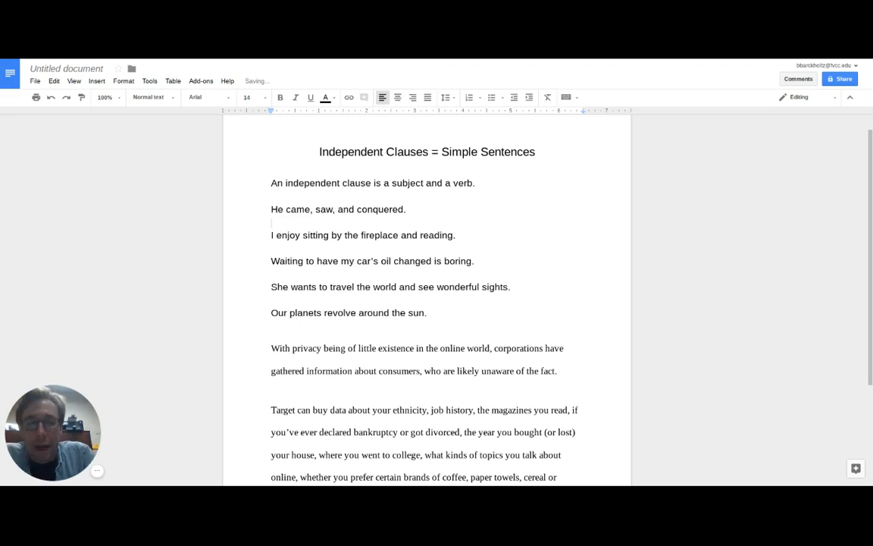
- Position the cursor at the start of the third example sentence
click(271, 221)
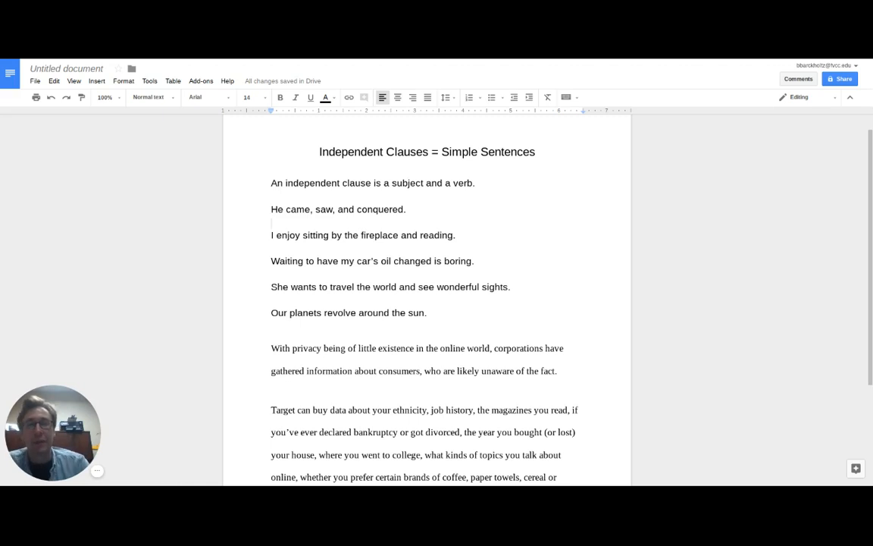
click(271, 221)
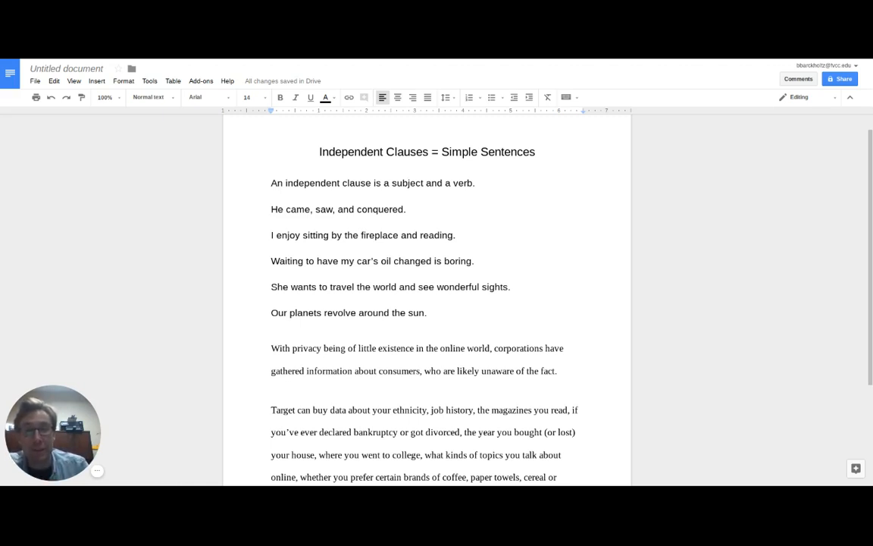
click(271, 221)
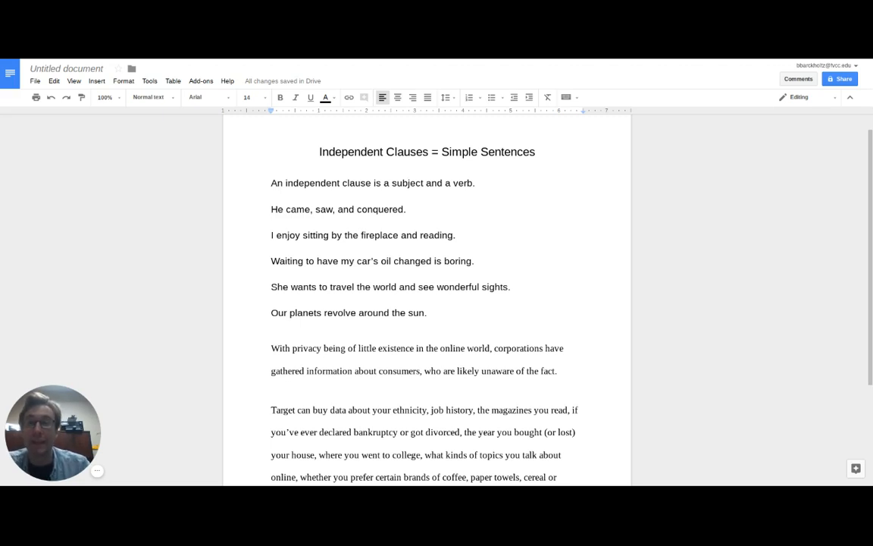
click(271, 221)
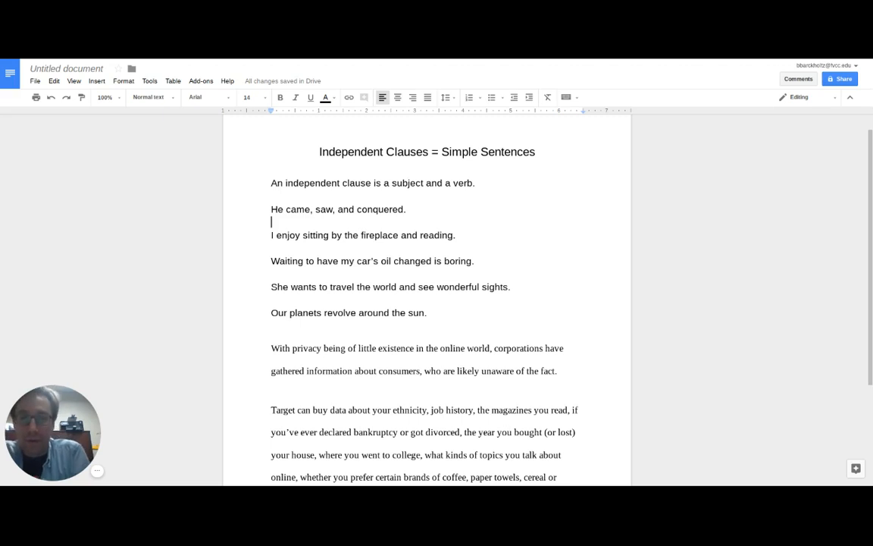
- Underline the subject "I" in the third example sentence
key(backspace)
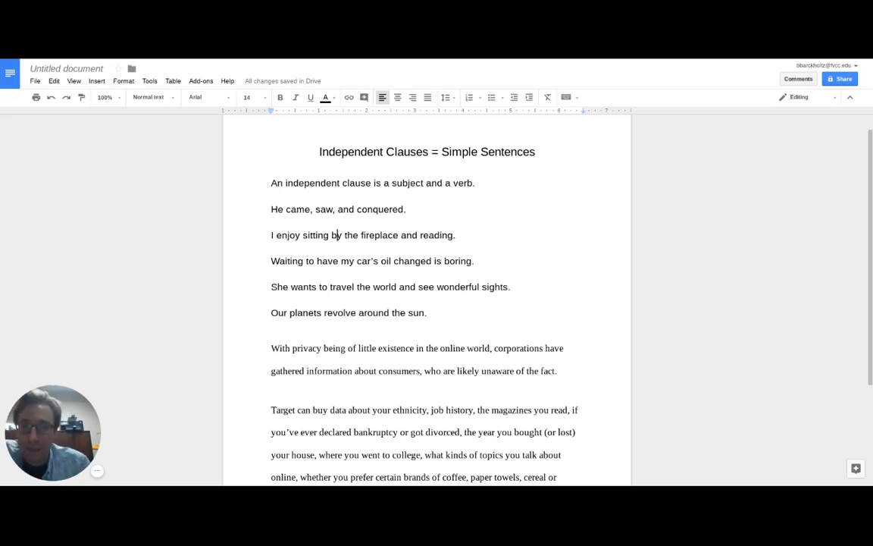
click(271, 235)
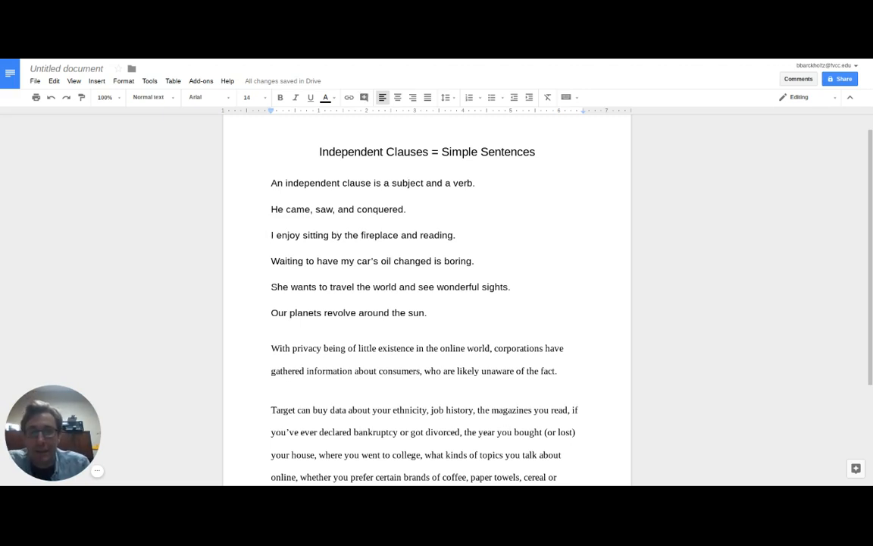
drag(270, 234, 361, 235)
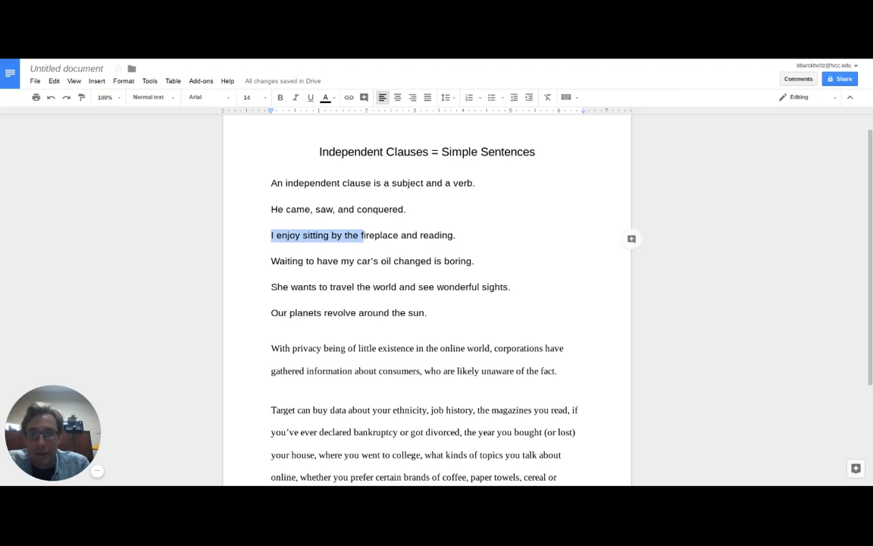
click(273, 235)
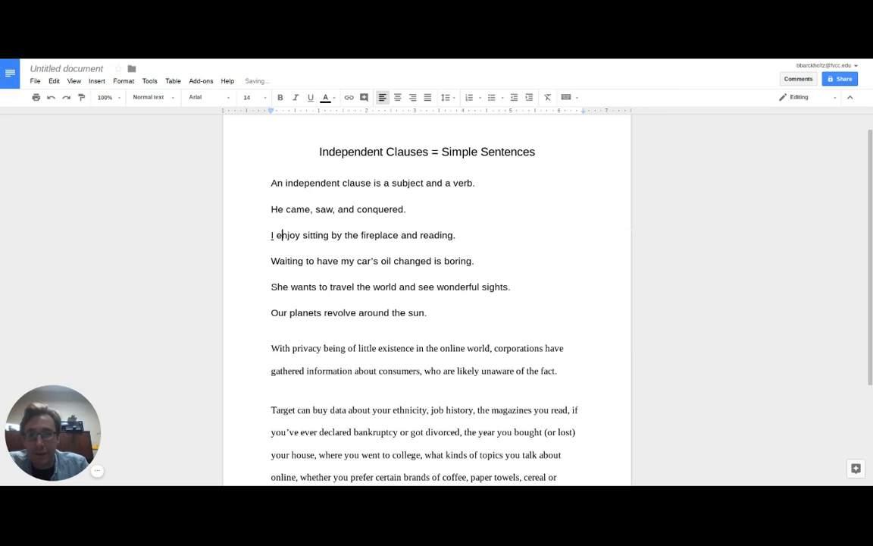
- Bold the verb "enjoy", then select "Waiting" in the next sentence
double_click(288, 235)
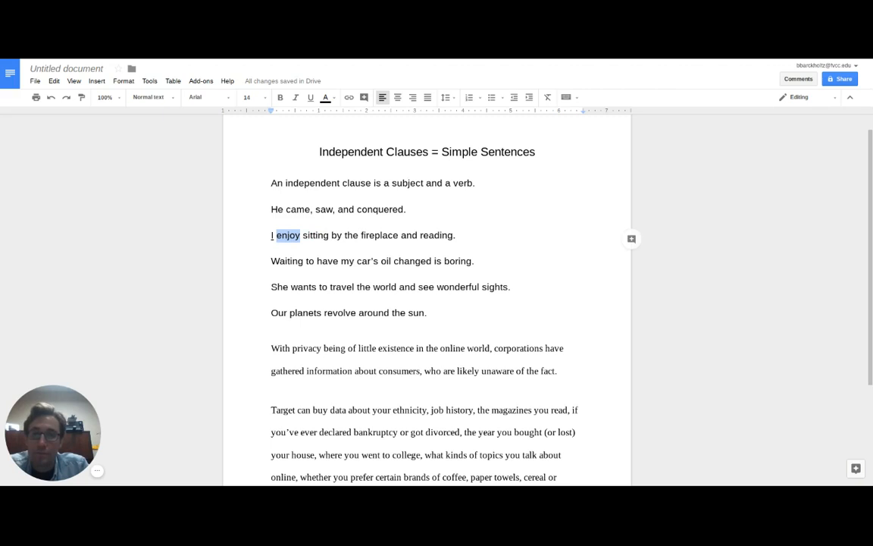
click(279, 97)
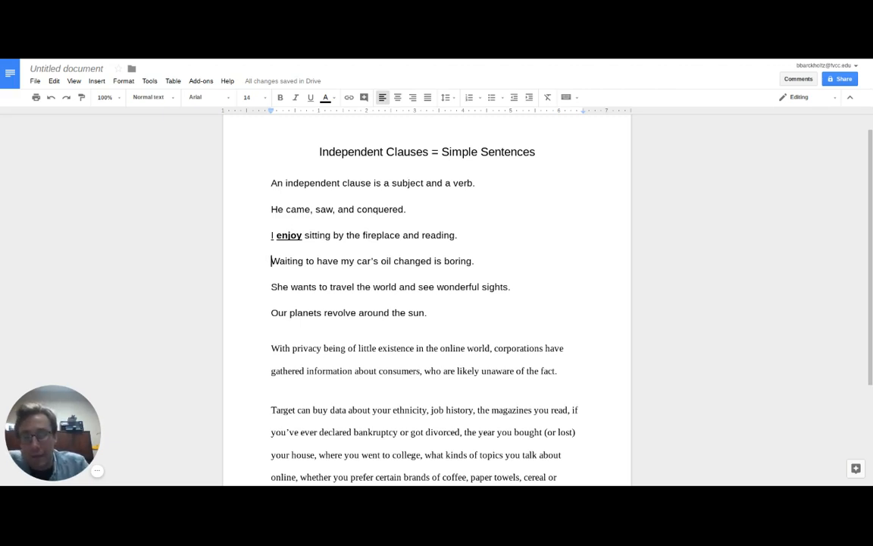
double_click(286, 260)
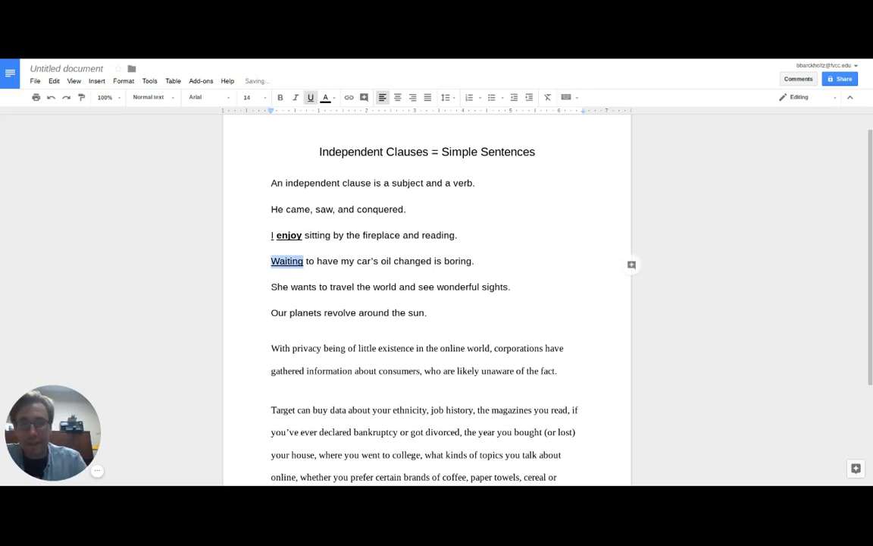
- Bold the verb "is" in the Waiting sentence and clear the selection
click(358, 260)
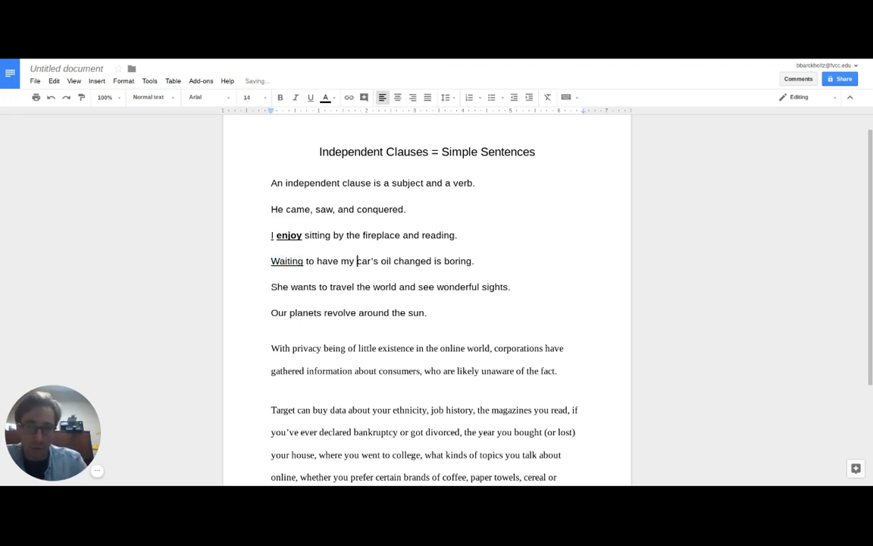
double_click(437, 261)
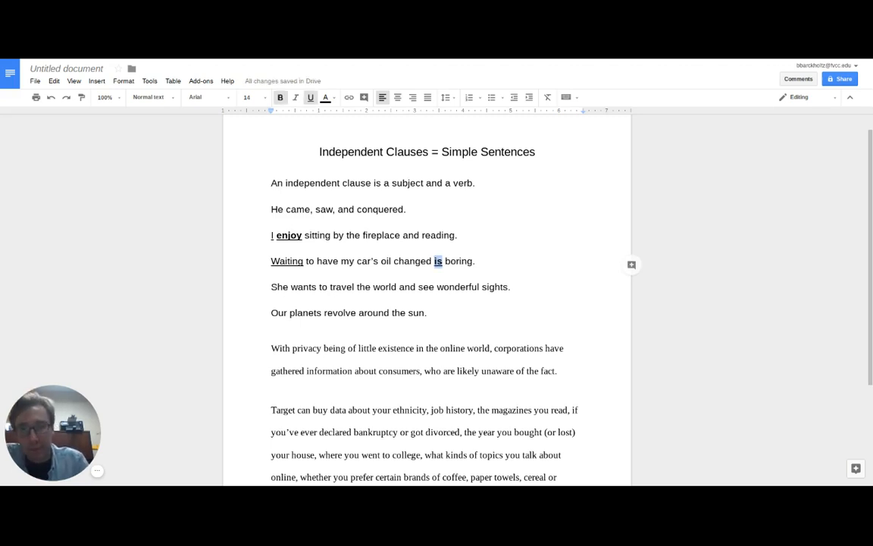
click(444, 287)
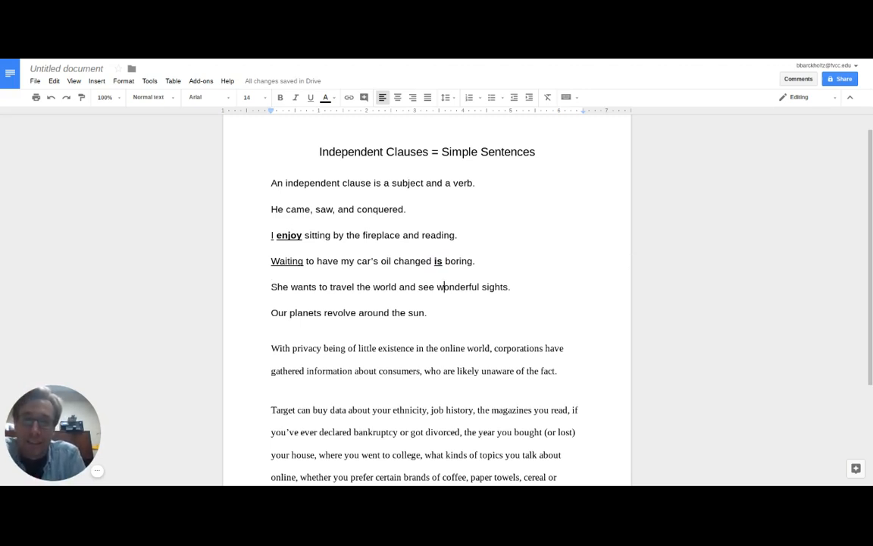
click(271, 298)
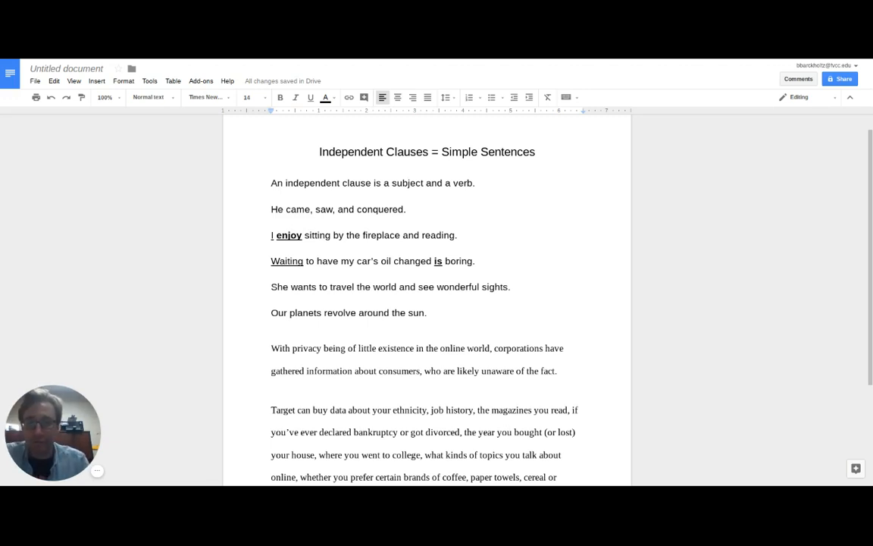
- Delete the introductory phrase so the sentence begins "Corporations have gathered information"
drag(270, 347, 349, 347)
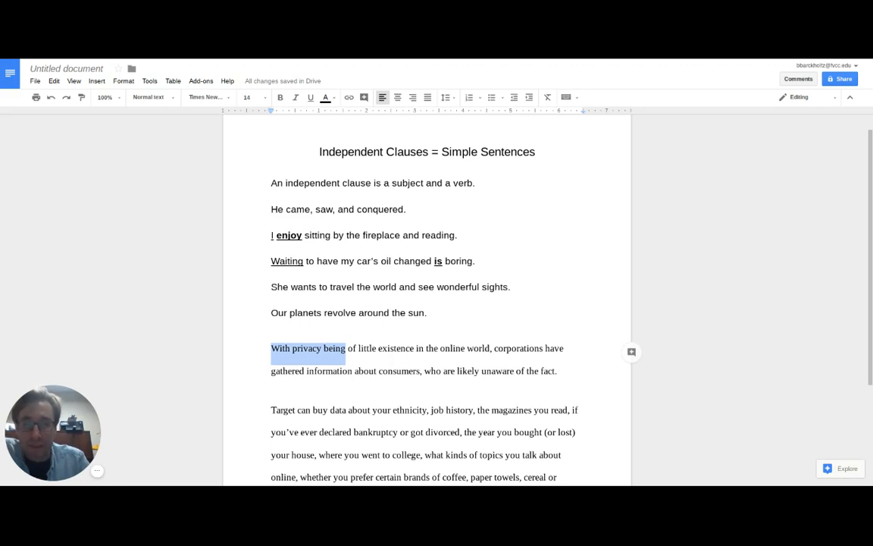
mouse_move(340, 85)
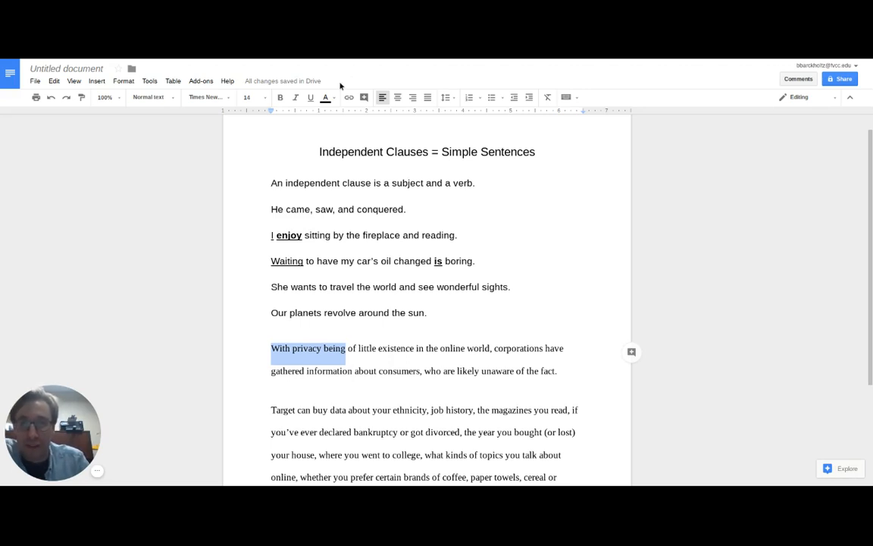
click(326, 97)
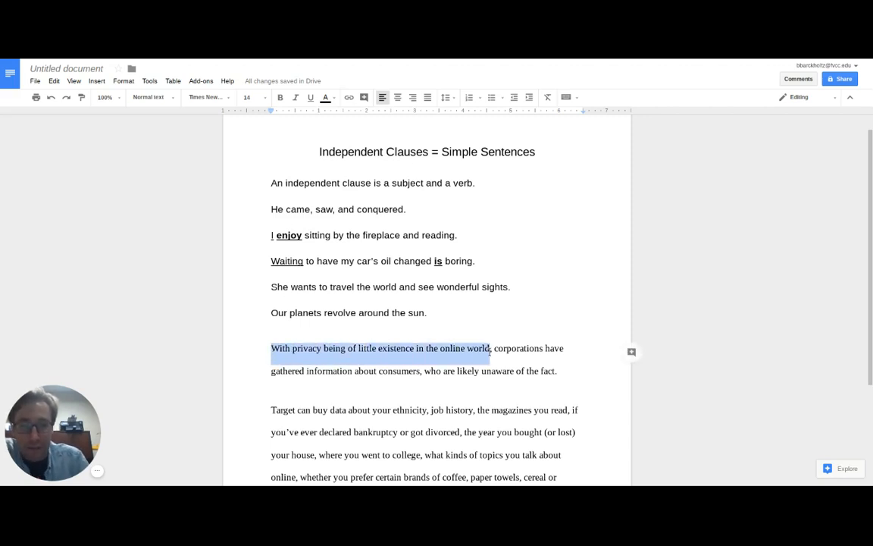
key(Delete)
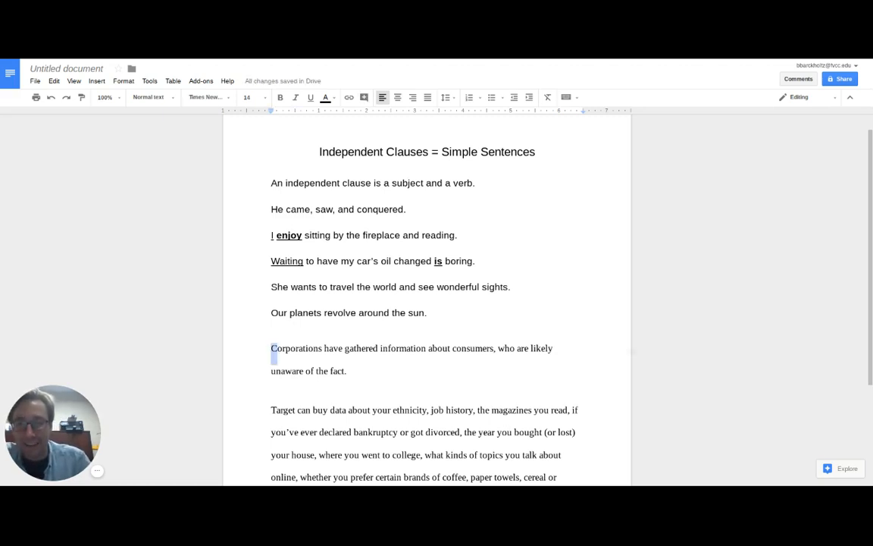
- Underline "Corporations" and bold "have gathered" in the condensed sentence
double_click(294, 348)
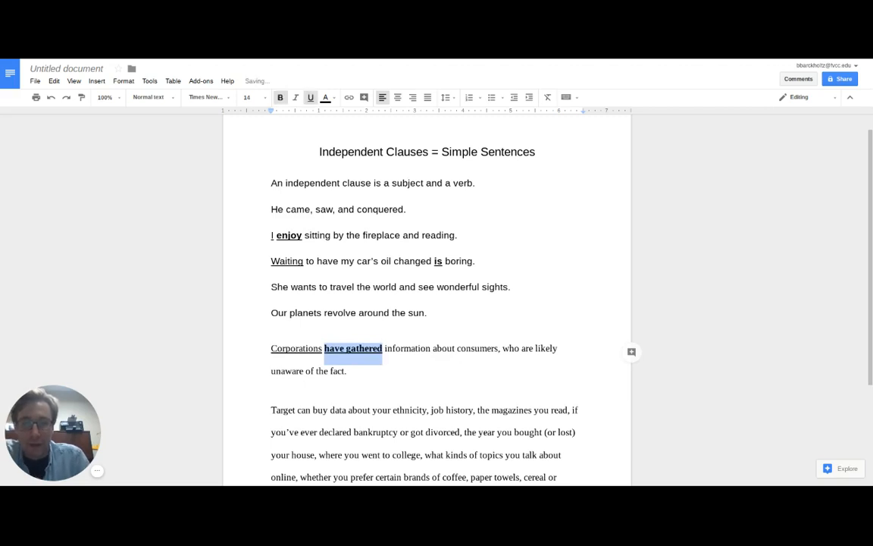
click(460, 347)
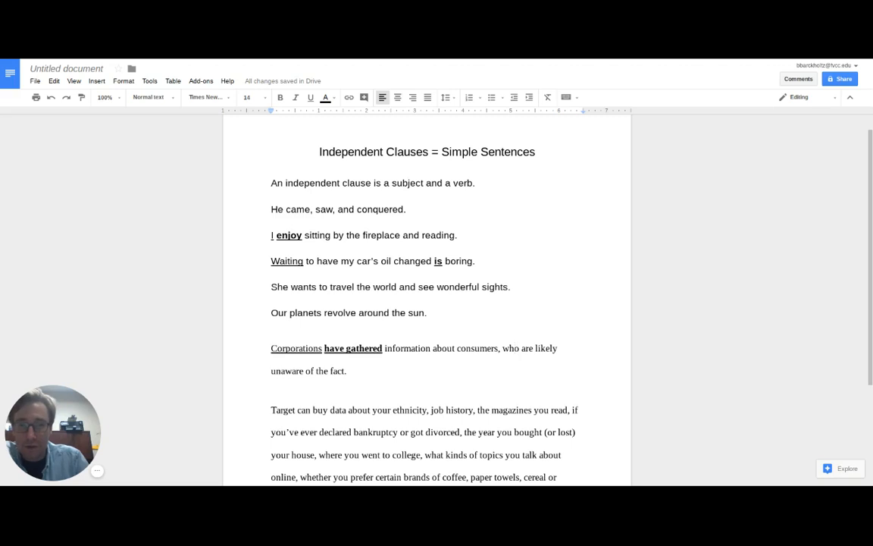
click(306, 370)
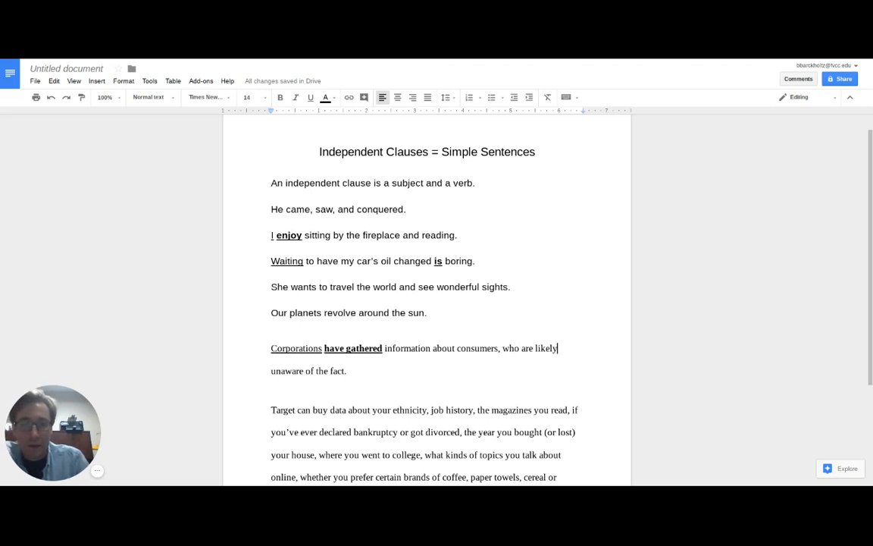
click(503, 347)
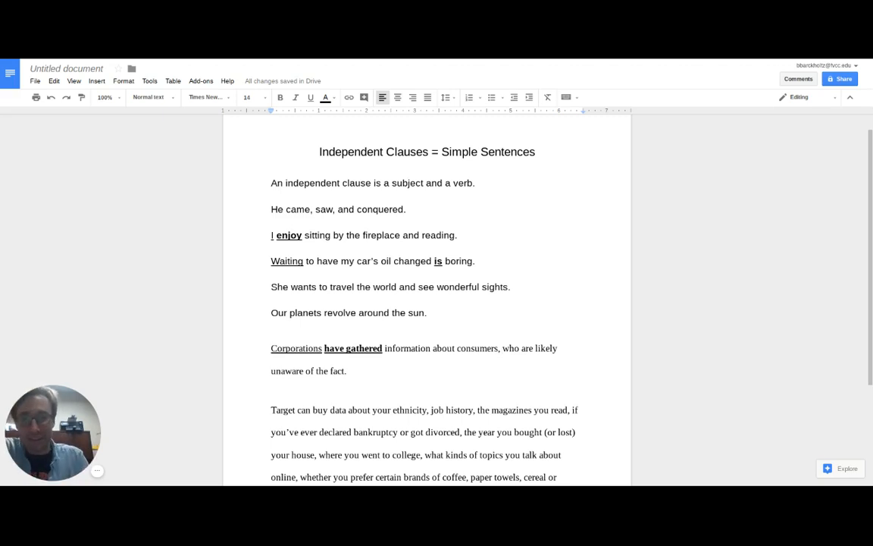
- Underline the subject "Target" and bold the verb phrase "can buy"
scroll(down, 3)
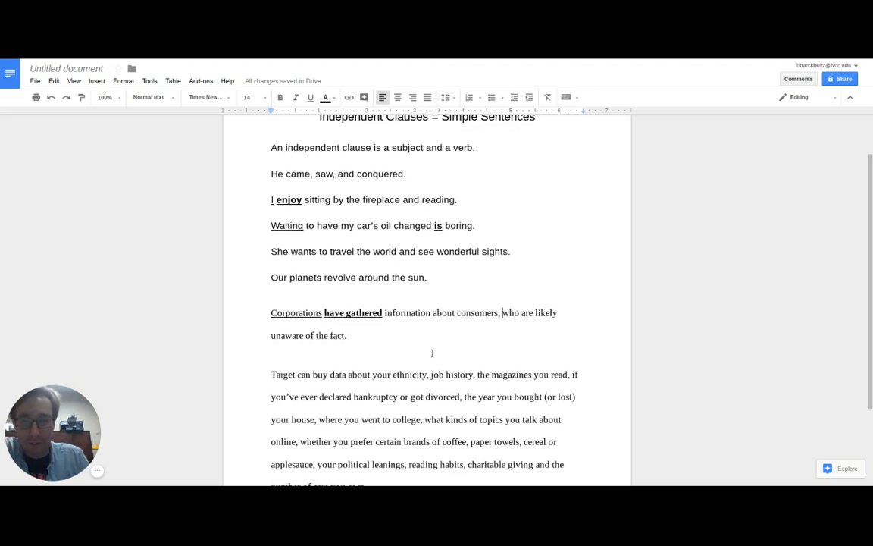
scroll(down, 3)
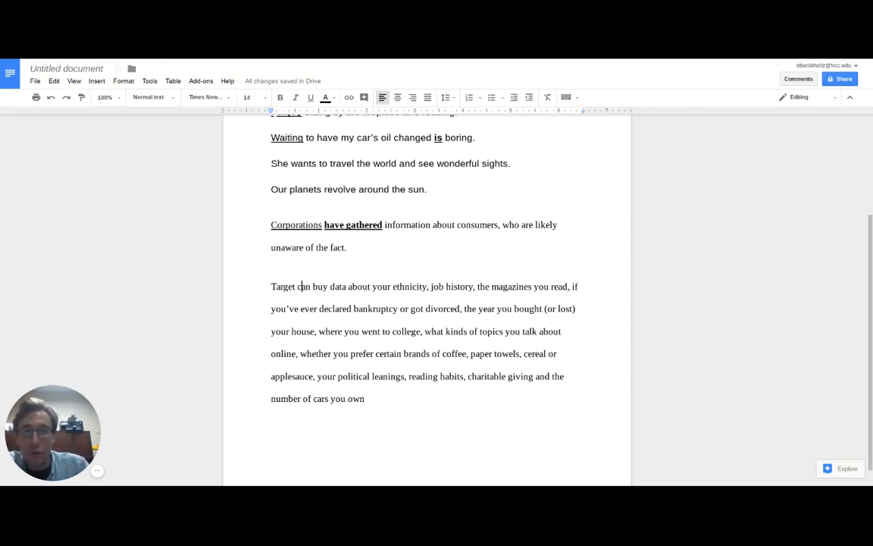
double_click(282, 285)
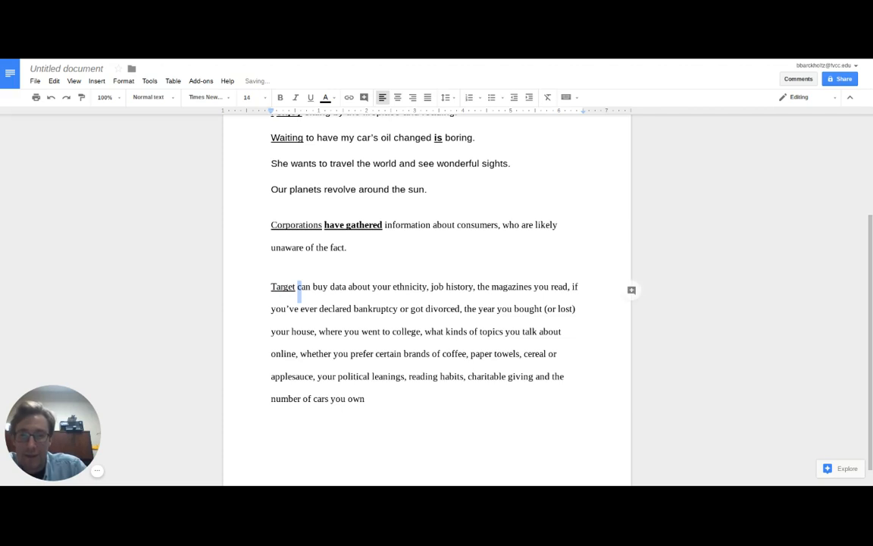
double_click(309, 286)
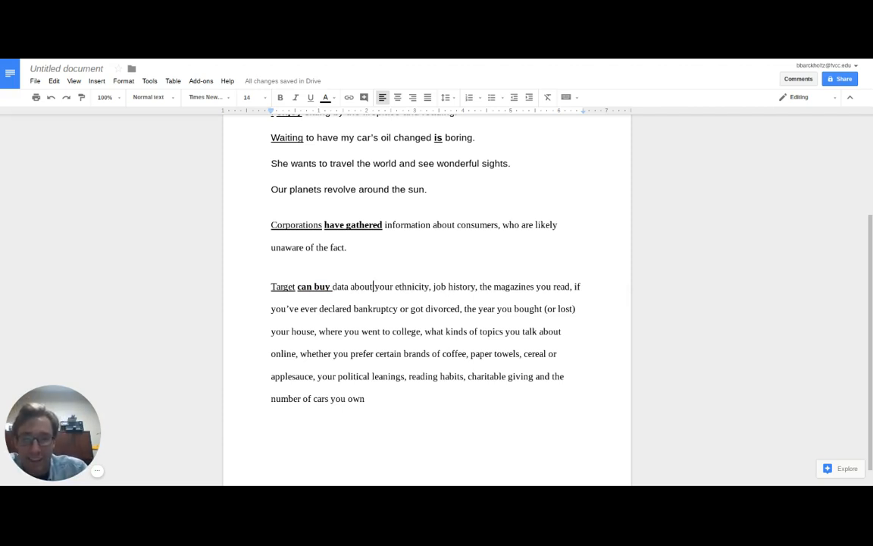
- Cut the Target sentence down to "Target can buy data about you."
click(373, 376)
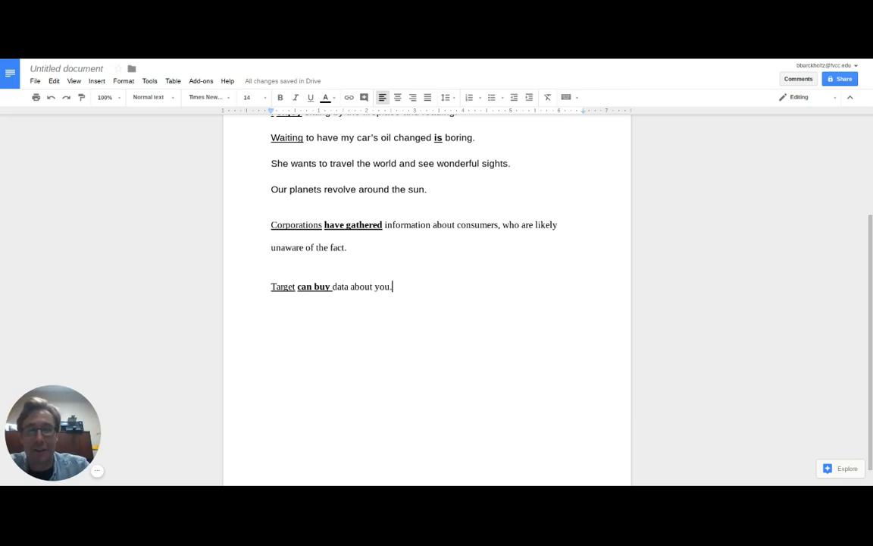
scroll(up, 3)
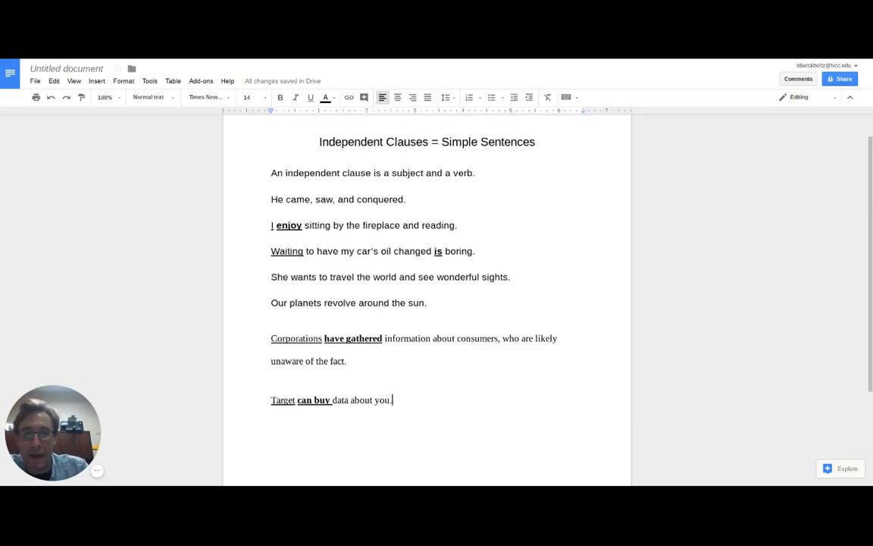